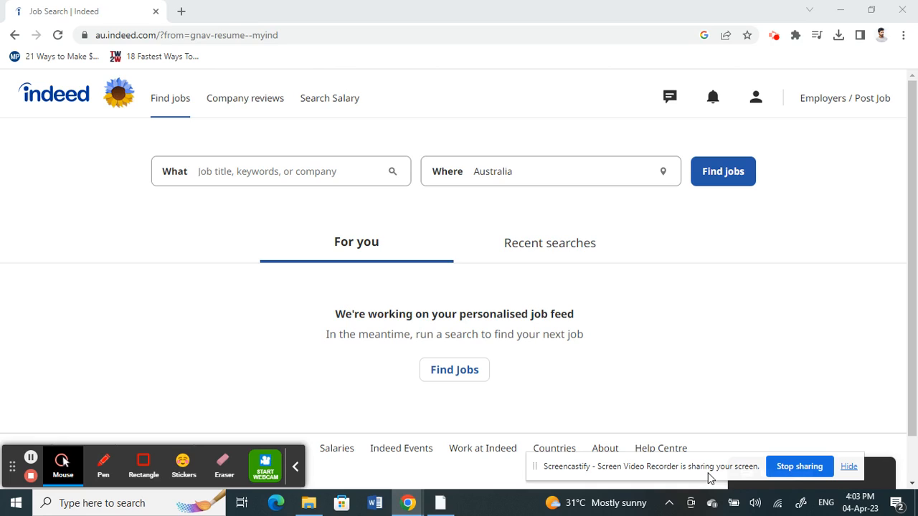
mouse_move(178, 226)
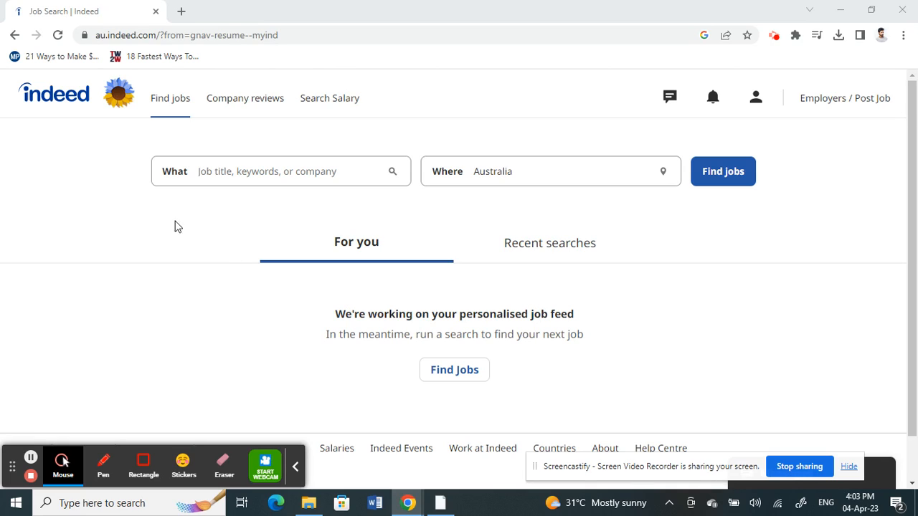
mouse_move(591, 115)
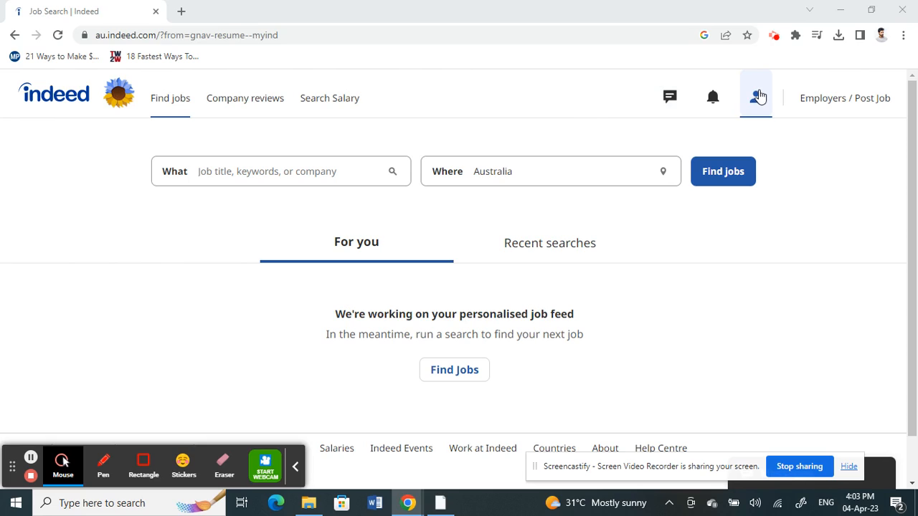
Go to the Indeed Profile page through the account menu at top right.
click(755, 97)
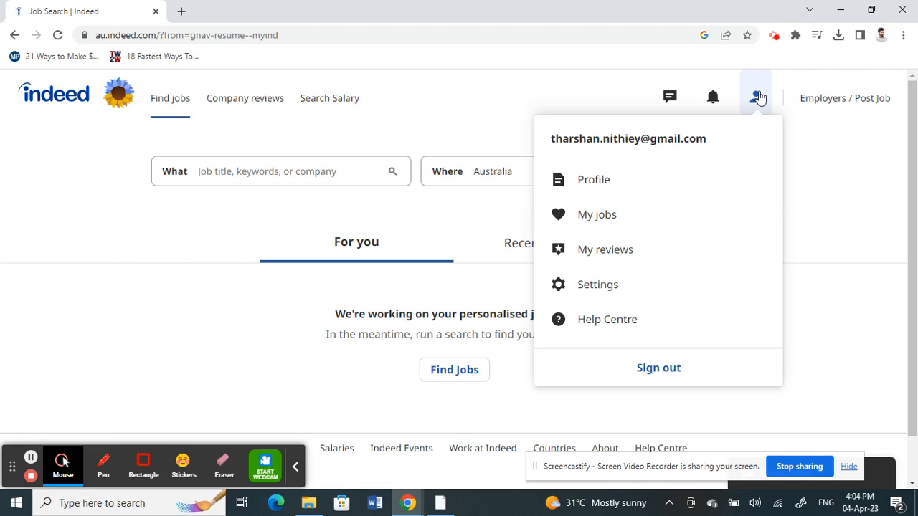
click(592, 179)
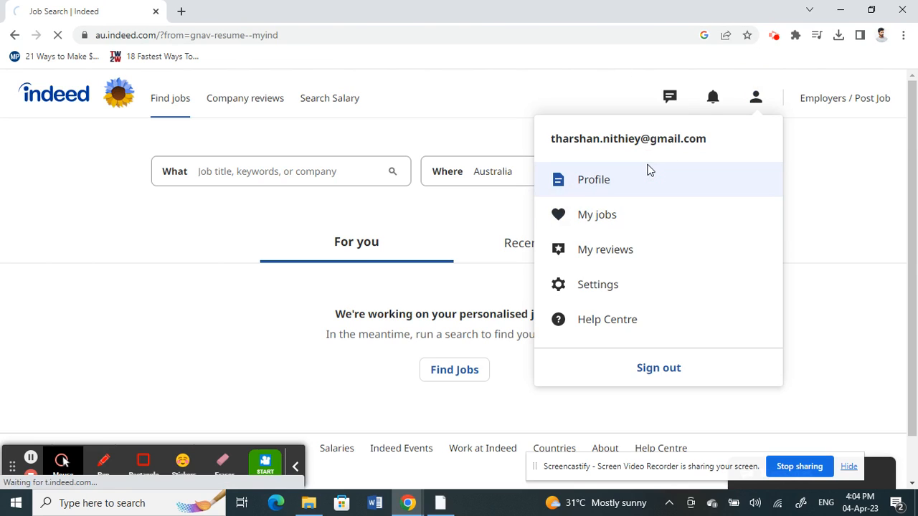
click(593, 179)
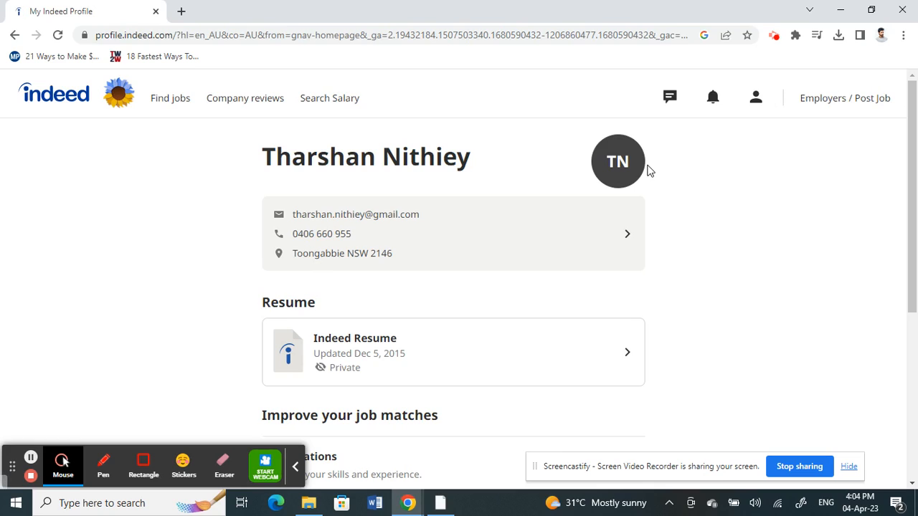
mouse_move(287, 299)
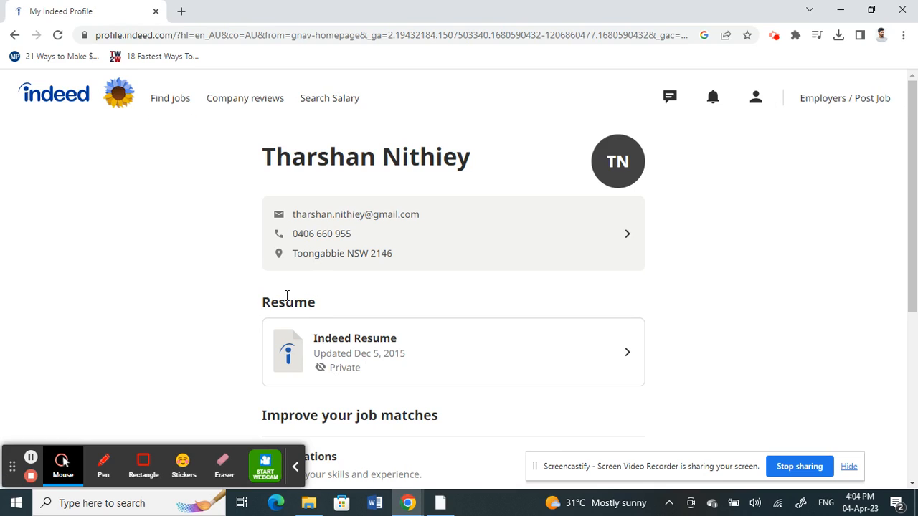
mouse_move(312, 310)
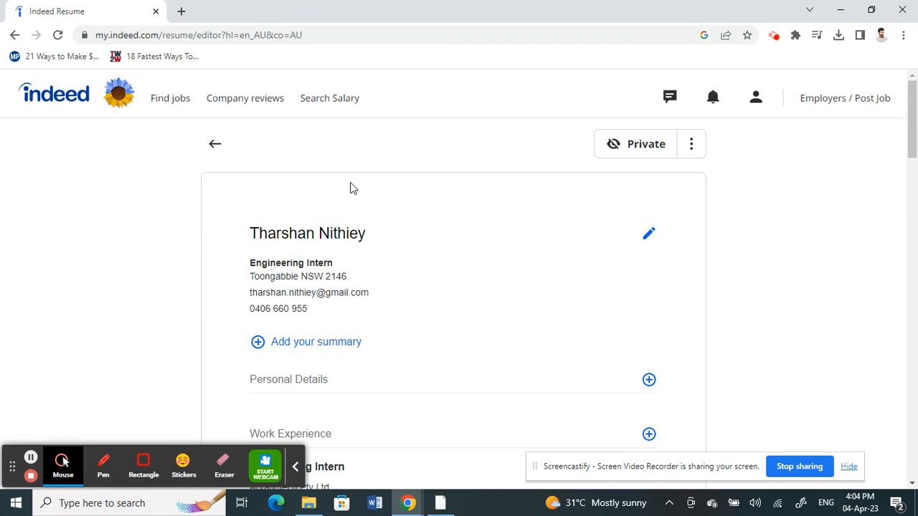
mouse_move(503, 149)
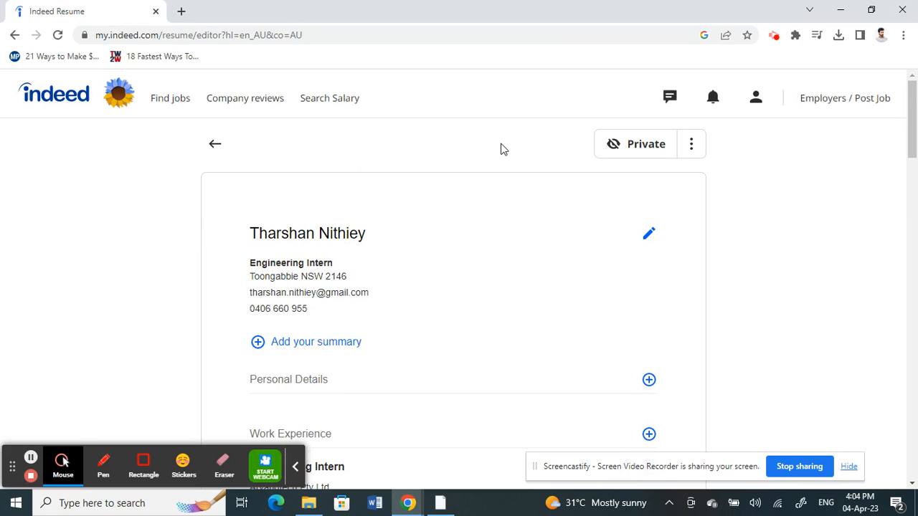
mouse_move(690, 143)
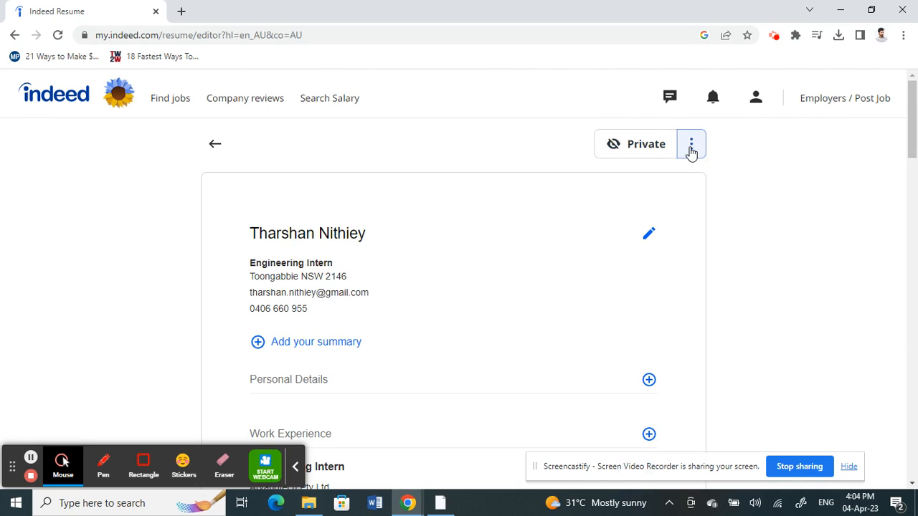
Reveal the resume's three-dot menu next to Private, showing 'Download my Indeed Resume'.
click(691, 143)
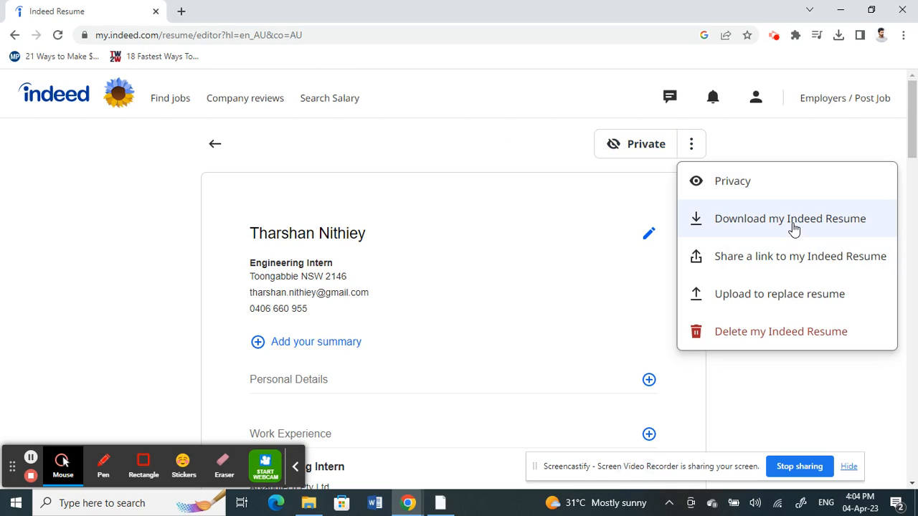
mouse_move(799, 223)
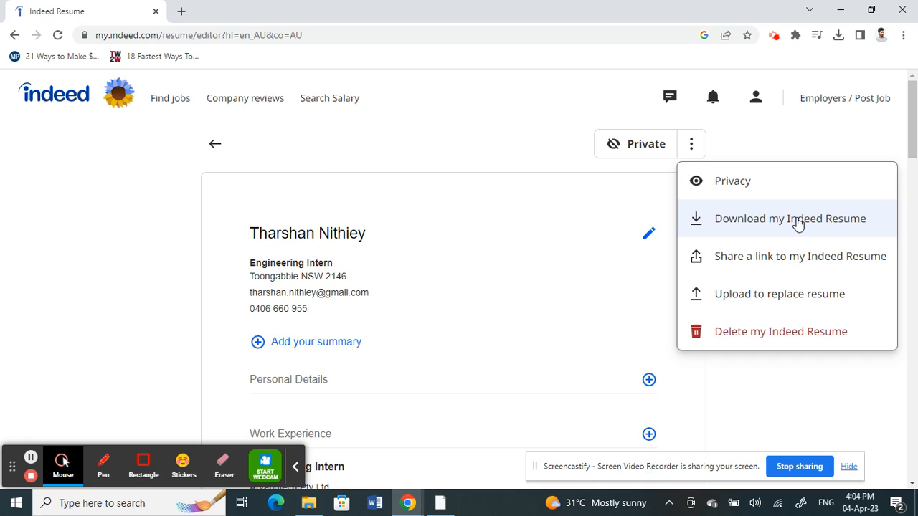